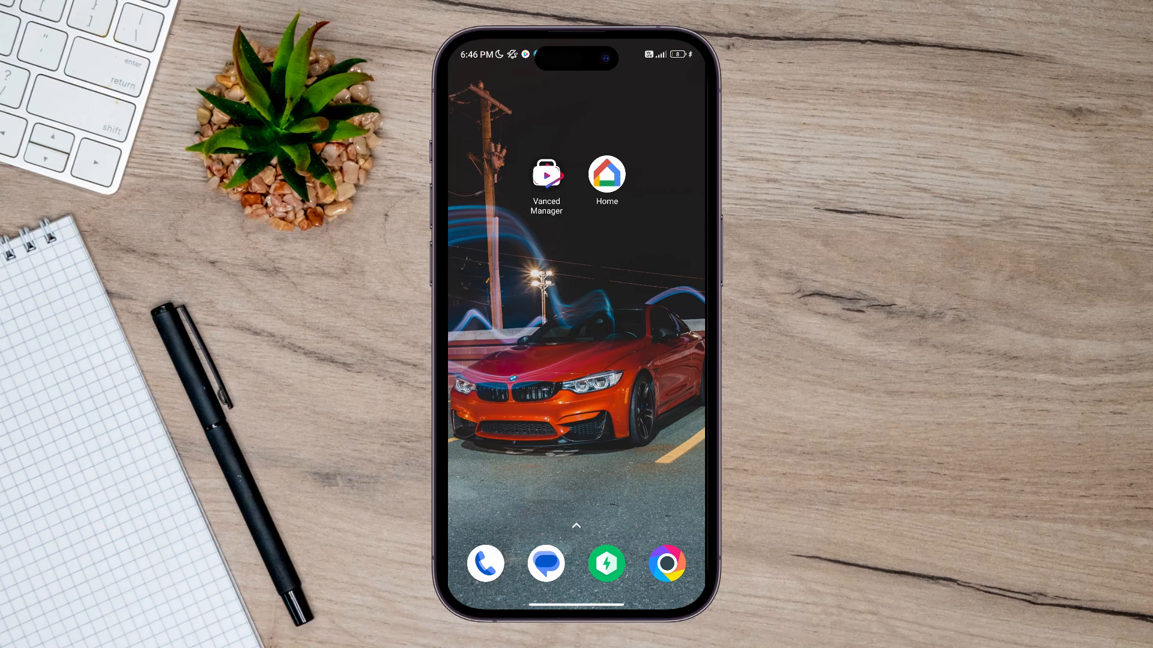
# Switch to the home screen page holding WhatsApp, Settings, Google, Play Store and HiLighting.
pyautogui.click(547, 174)
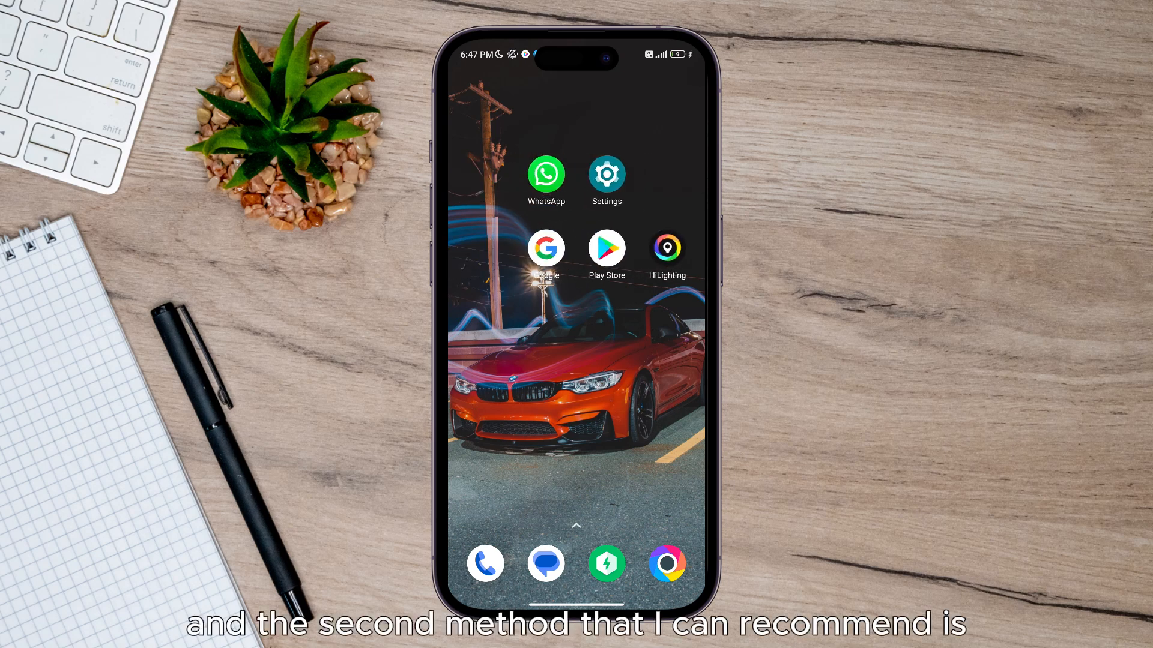
# Reach the Manage apps list via Settings > Apps and activate its Search apps field.
pyautogui.click(605, 173)
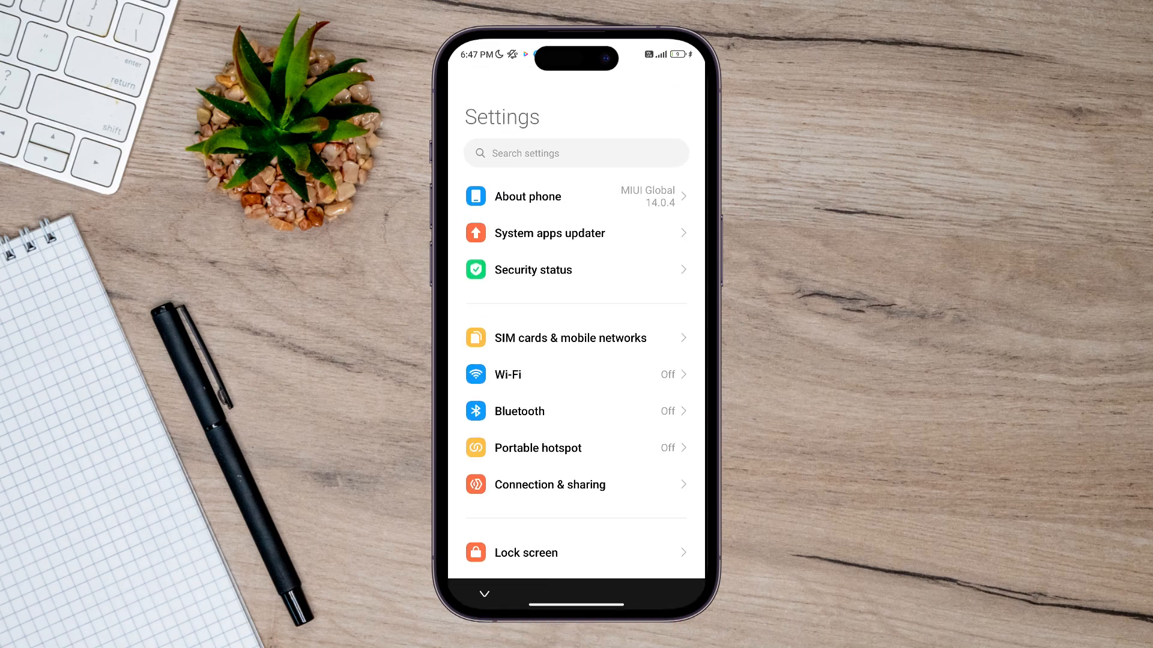
pyautogui.scroll(-3)
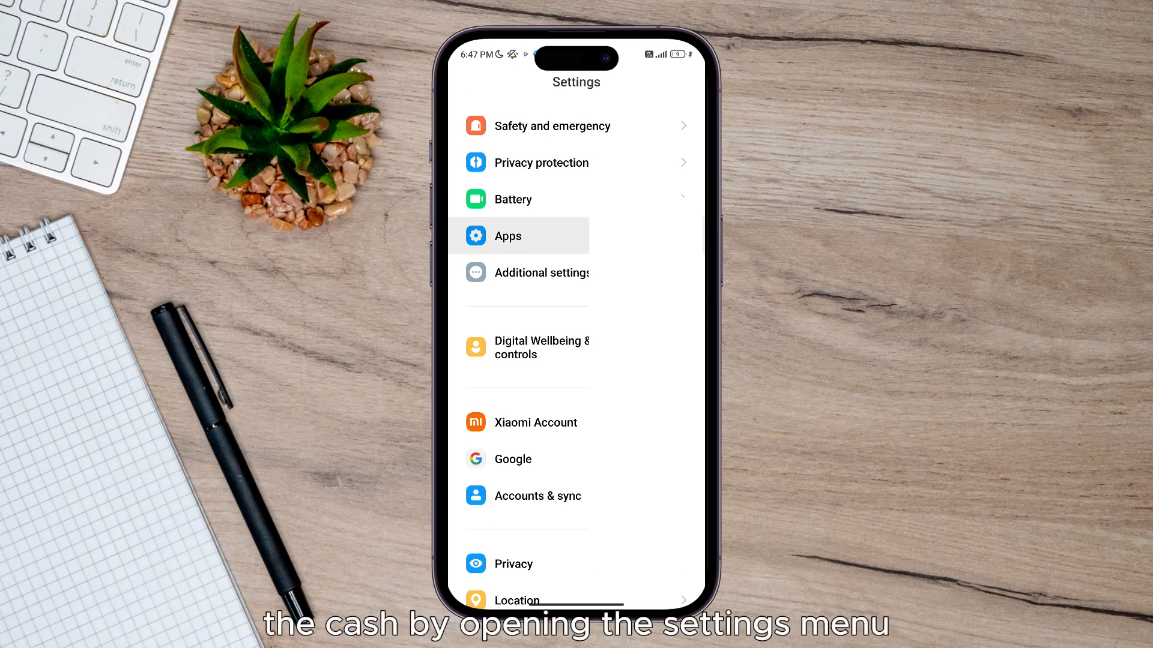
pyautogui.click(507, 236)
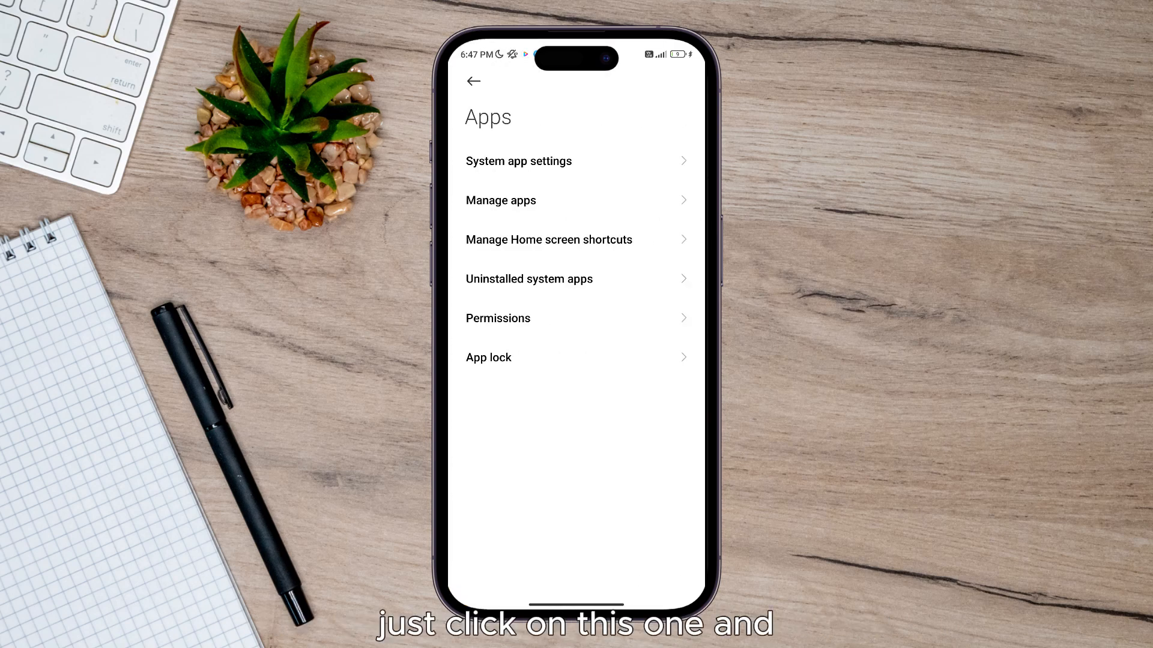
pyautogui.click(499, 201)
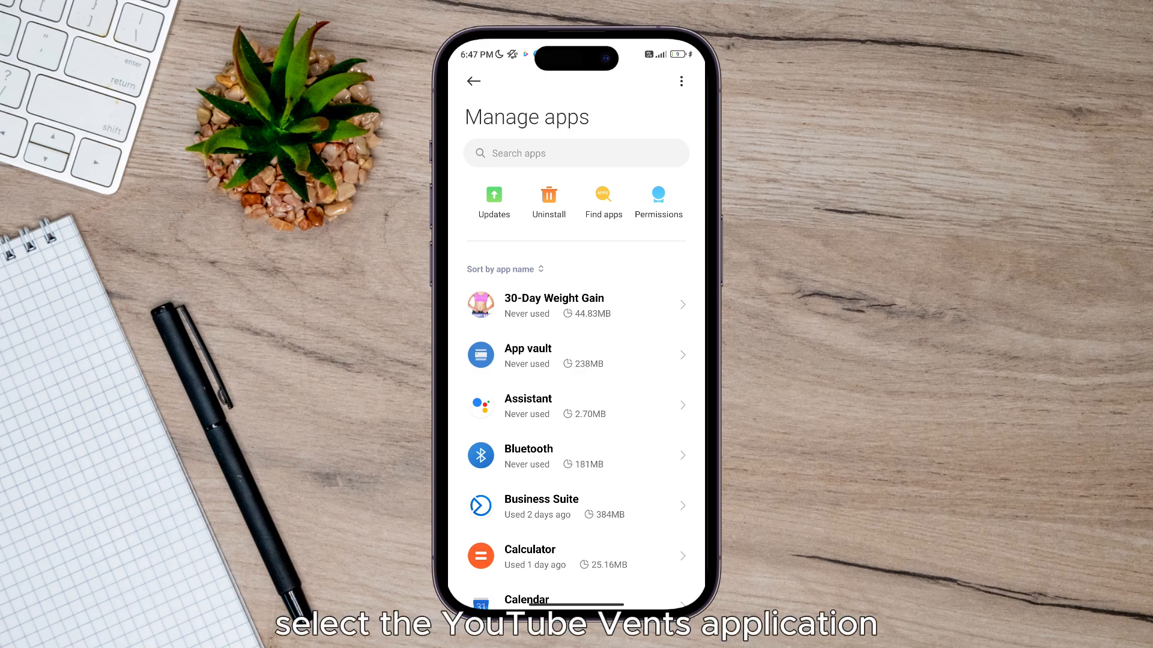
pyautogui.click(575, 153)
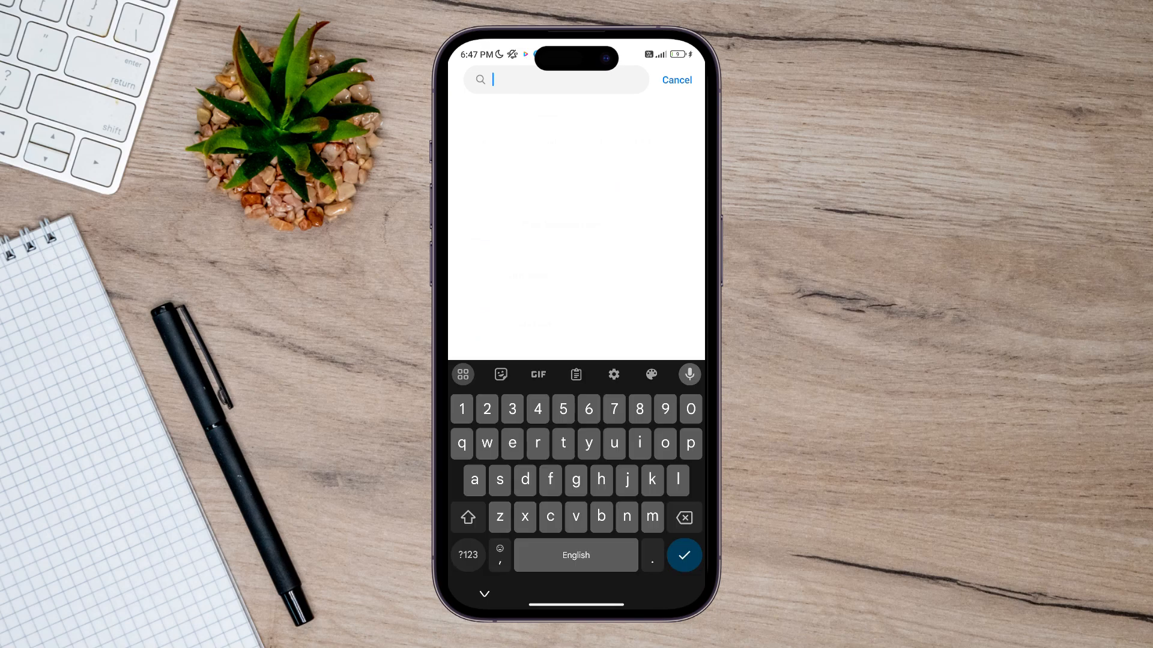
# Find Vanced Manager by searching 'vanc' and clear its stored data from the storage details.
pyautogui.write('vanc')
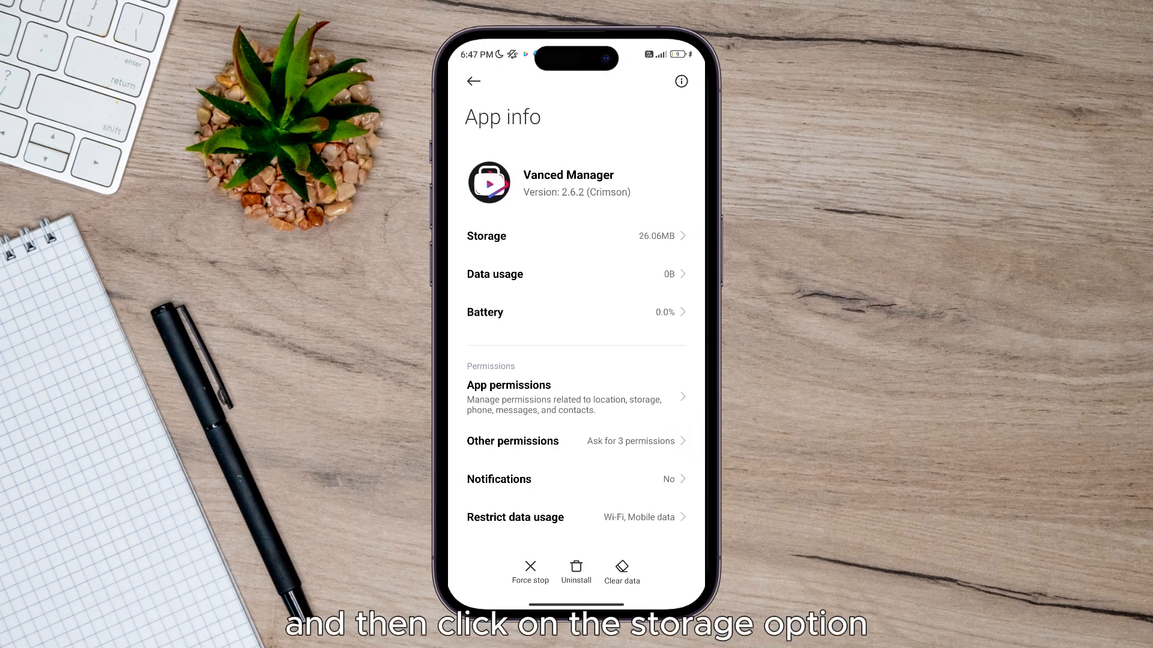
pyautogui.click(487, 237)
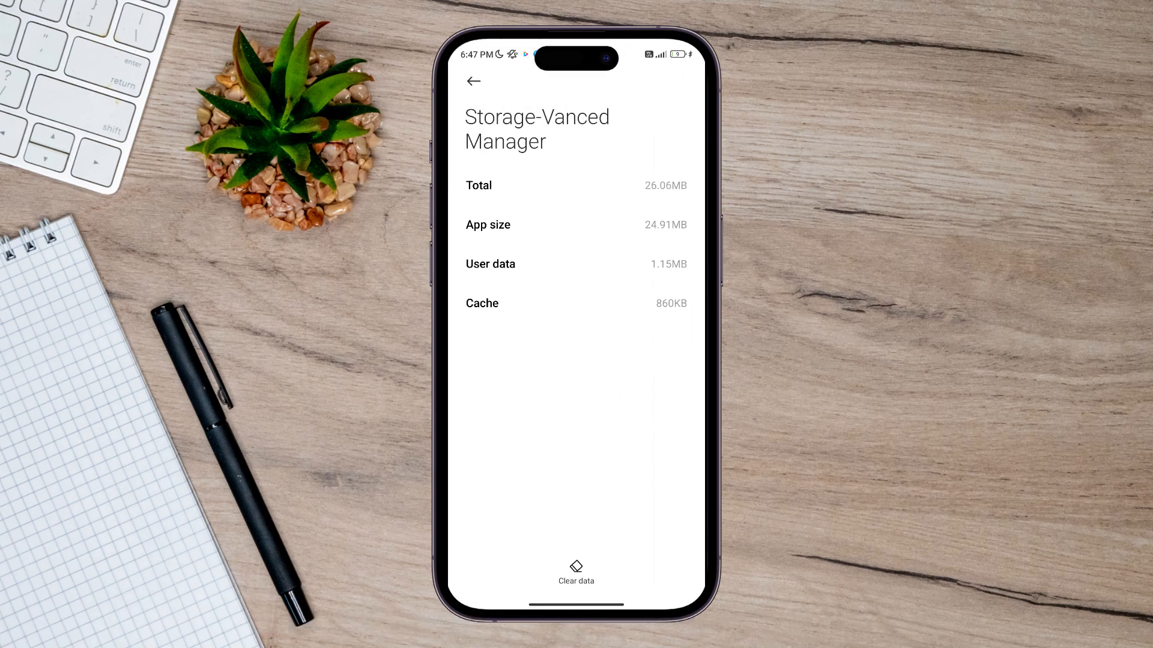
pyautogui.click(575, 573)
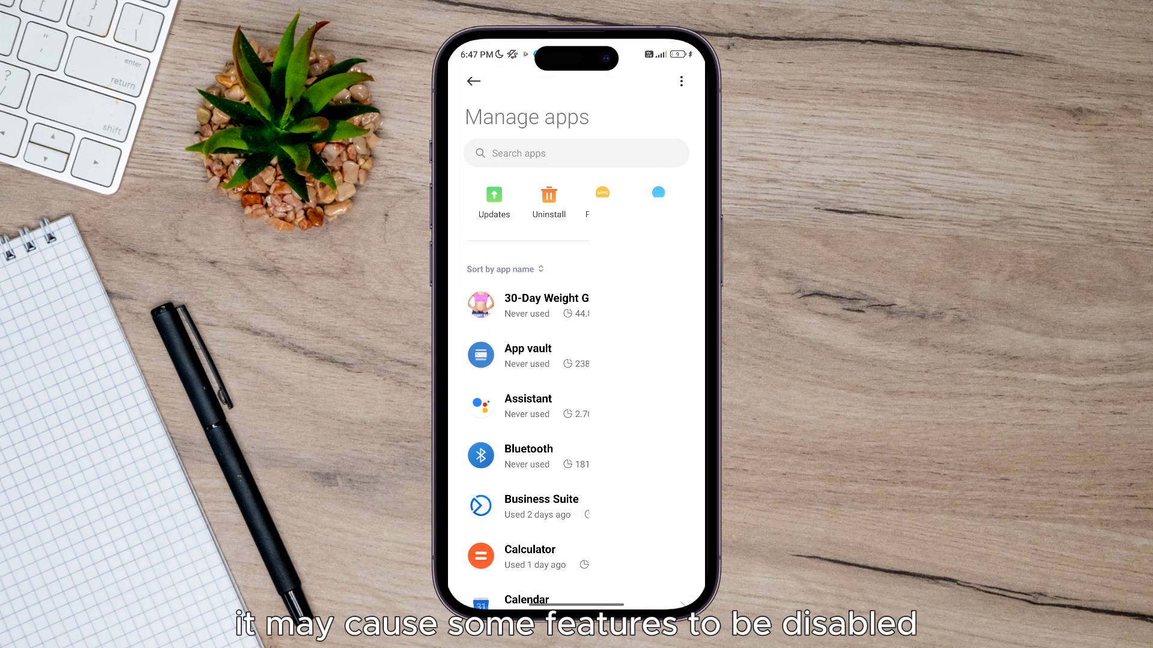
# Return to the main Settings list and start a settings search.
pyautogui.click(474, 81)
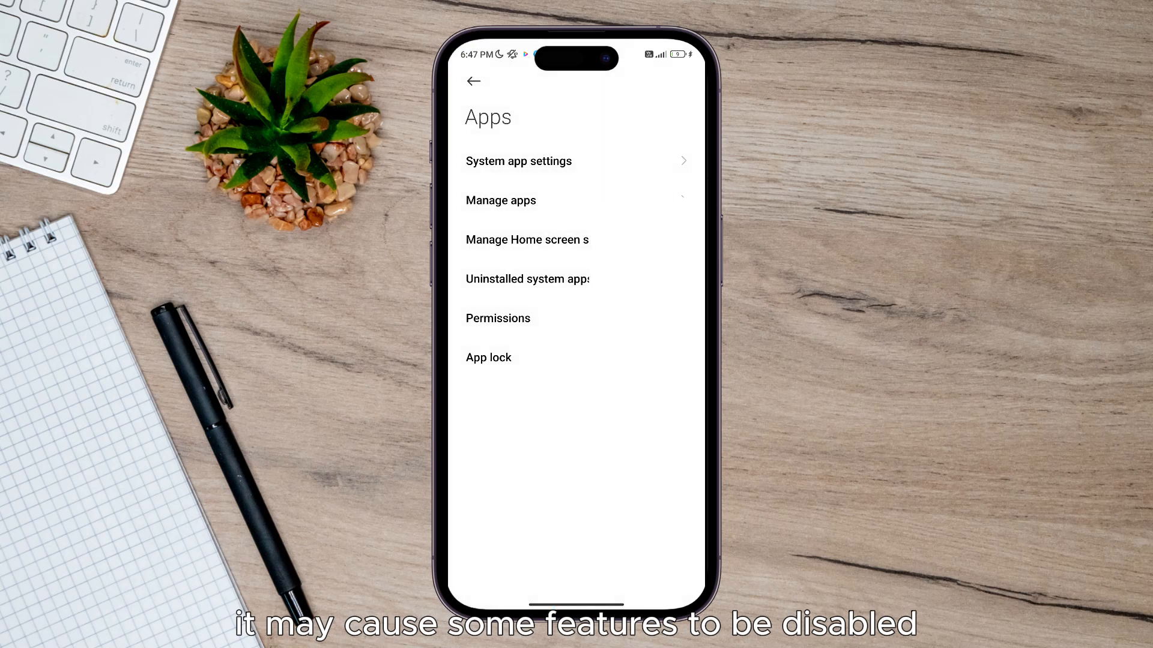
pyautogui.click(473, 80)
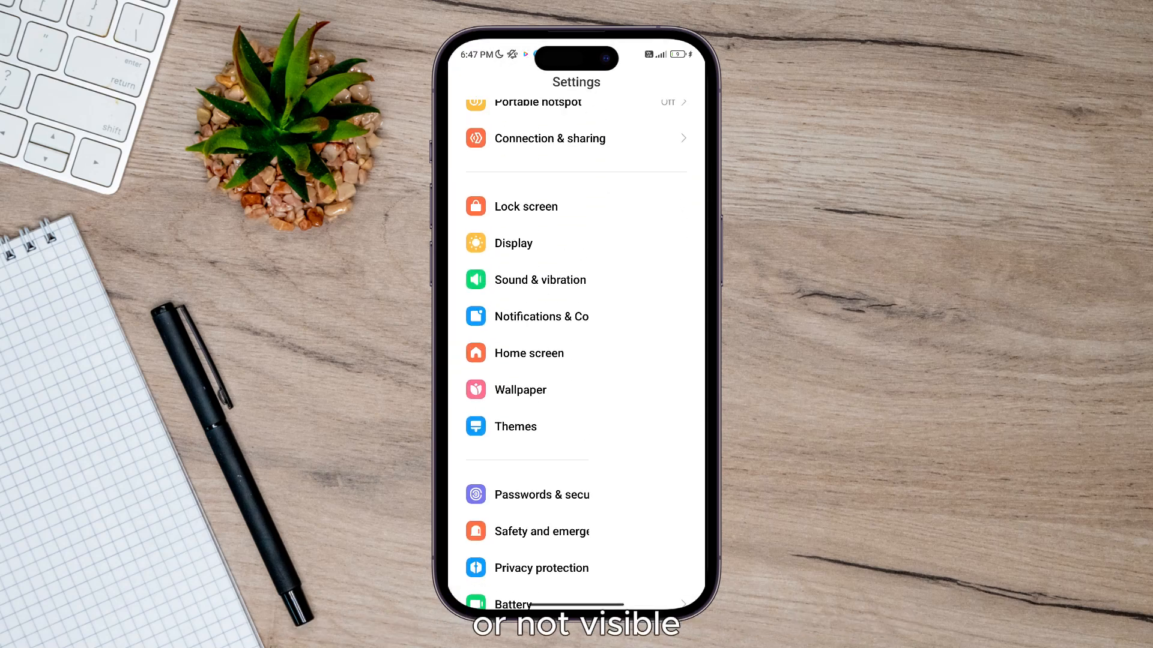
pyautogui.click(559, 82)
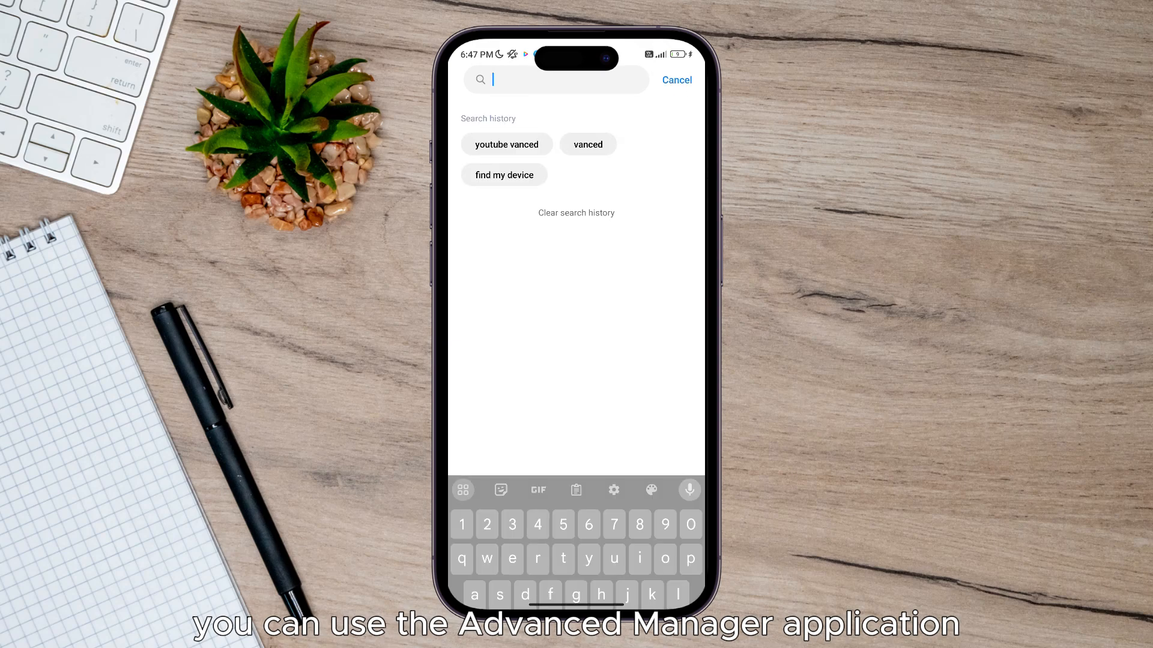
# Search 'account' and open Accounts & sync from the results.
pyautogui.write('account')
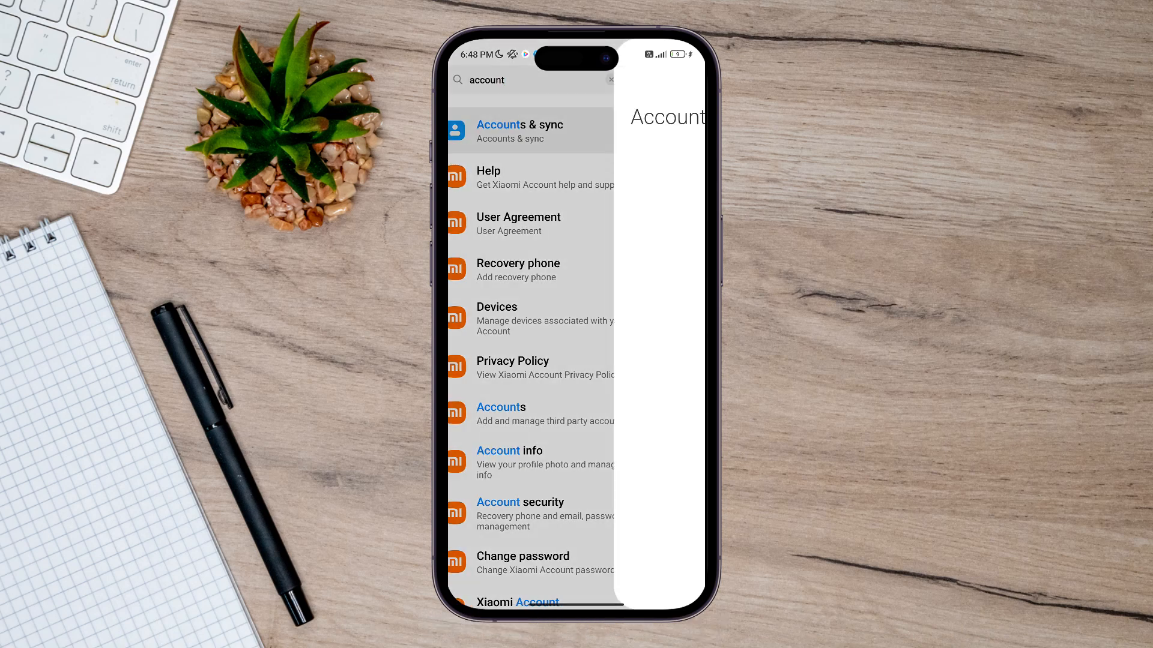
pyautogui.click(518, 131)
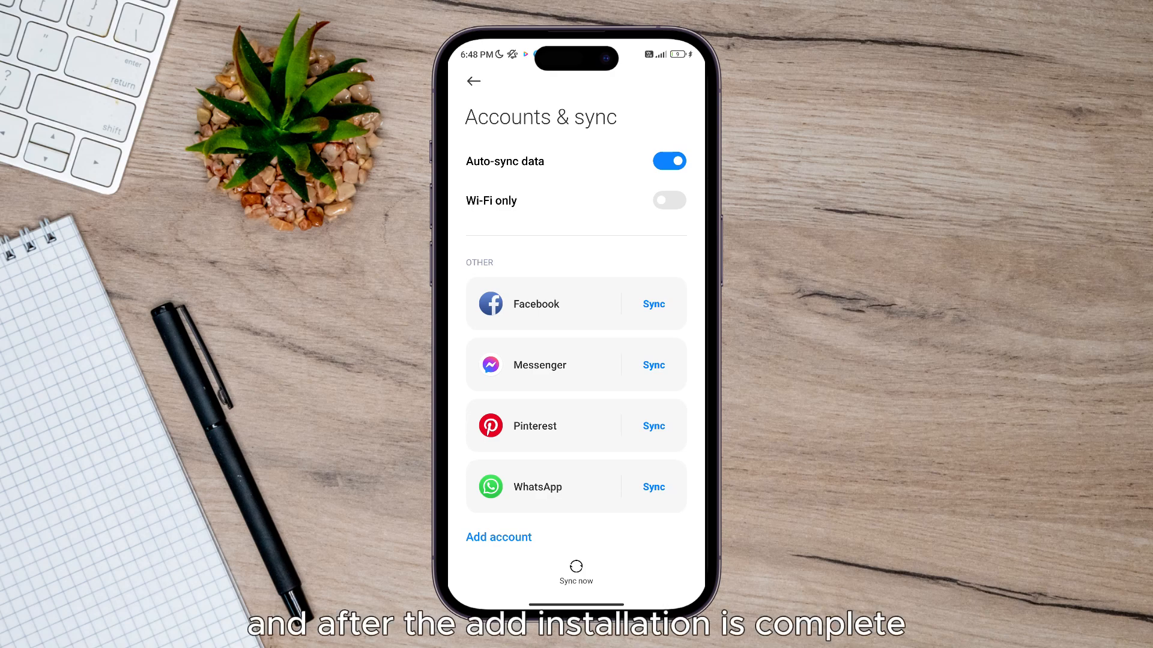
pyautogui.write('account')
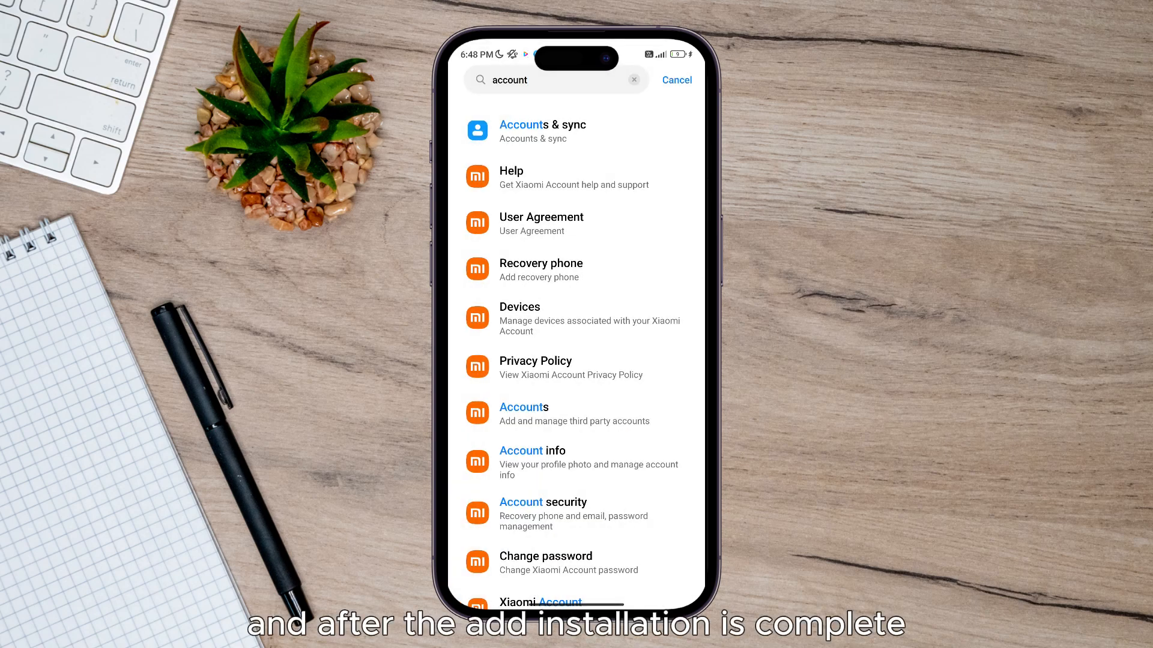